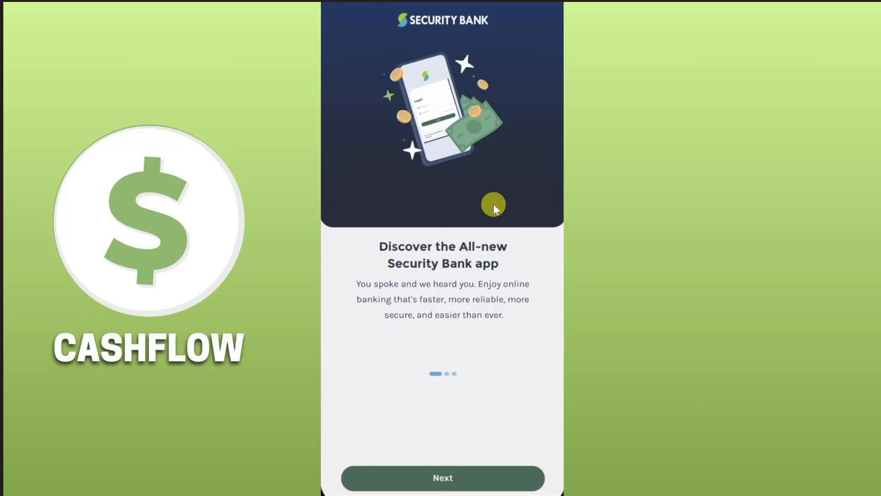
{"action": "mouse_move", "coordinate": [251, 188]}
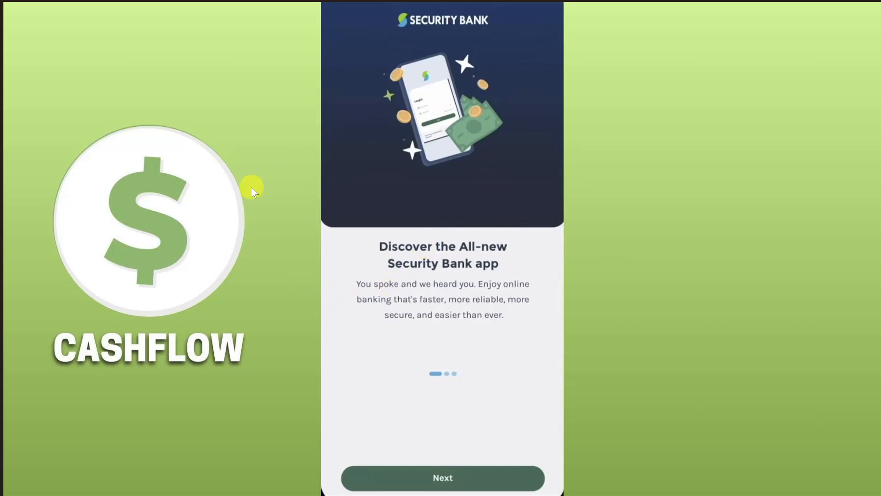
{"action": "mouse_move", "coordinate": [432, 281]}
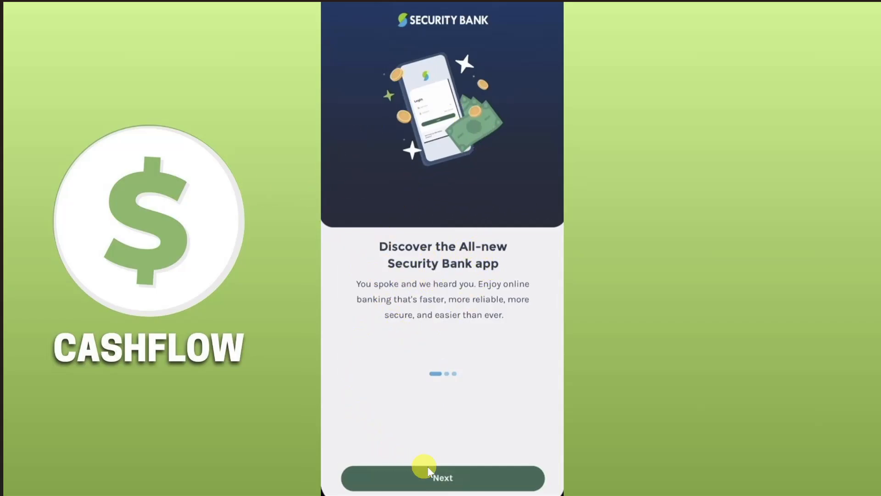
Advance the welcome intro to the final 'Make the switch today' screen.
{"action": "left_click", "coordinate": [441, 478]}
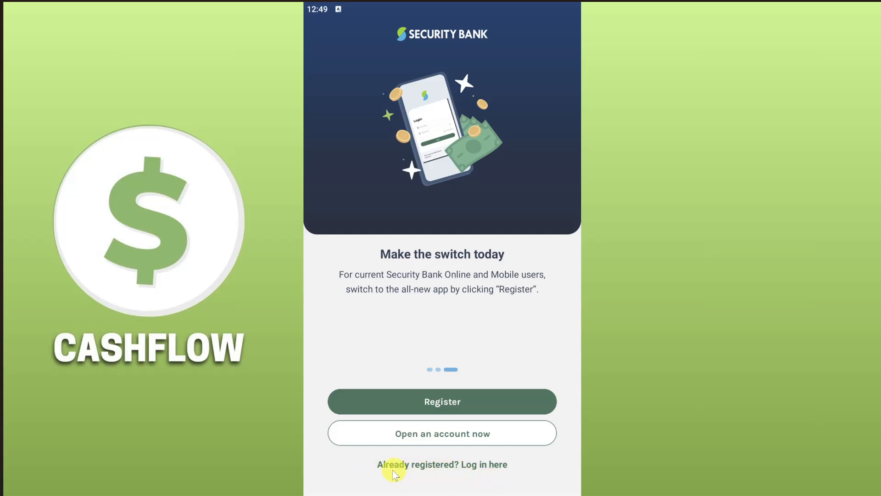
{"action": "mouse_move", "coordinate": [430, 472]}
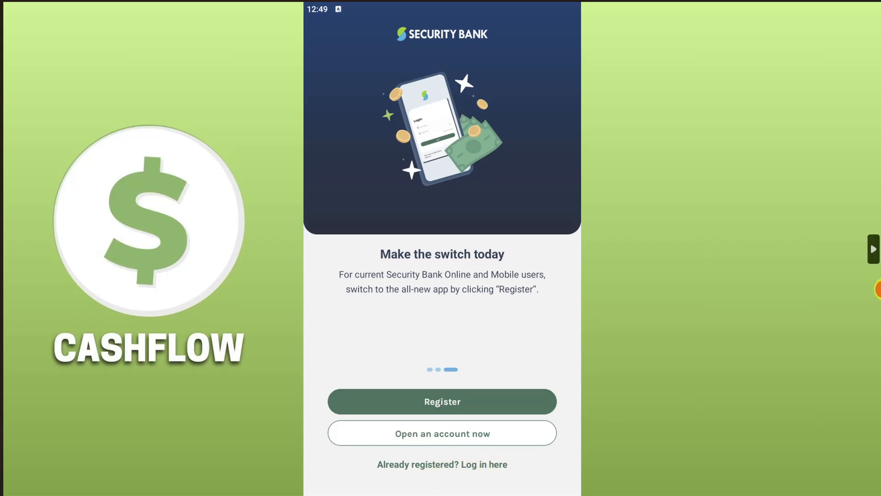
Go to the login screen via 'Already registered? Log in here'.
{"action": "left_click", "coordinate": [442, 465]}
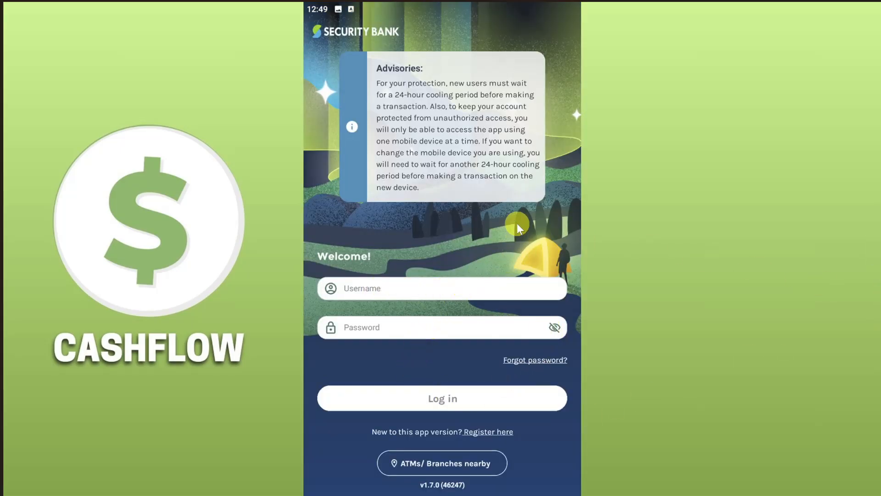
{"action": "mouse_move", "coordinate": [387, 288]}
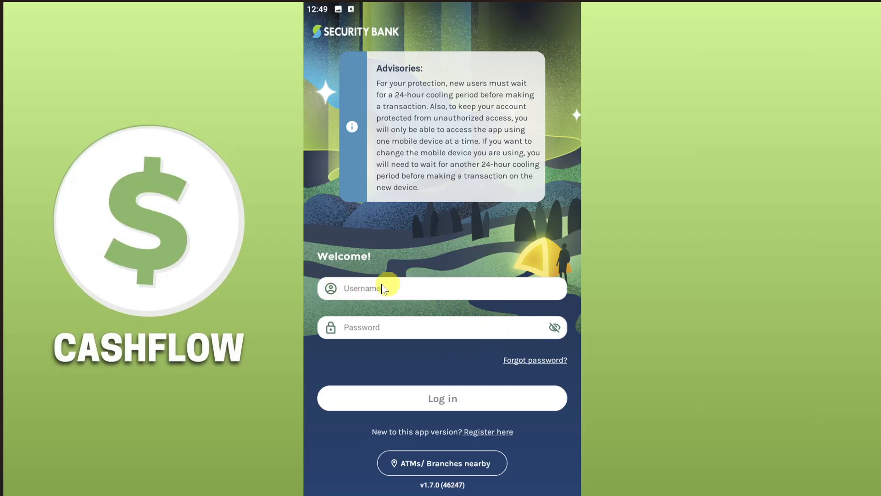
{"action": "mouse_move", "coordinate": [386, 284]}
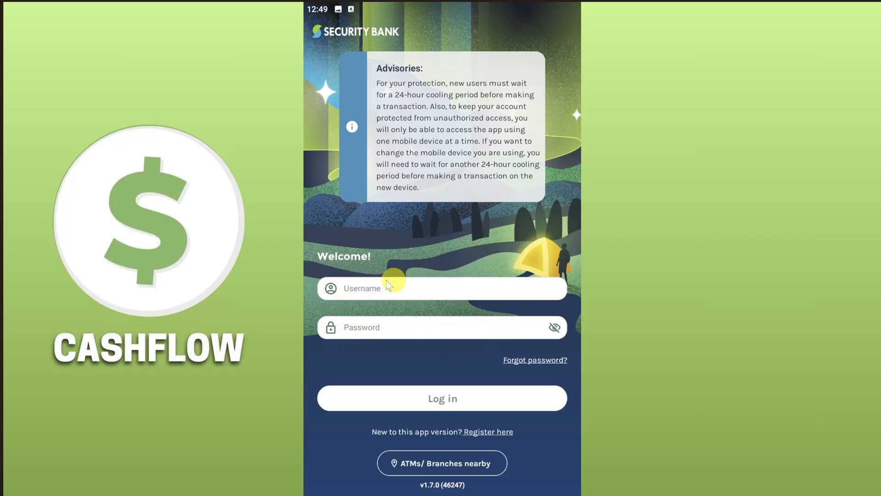
{"action": "mouse_move", "coordinate": [548, 374]}
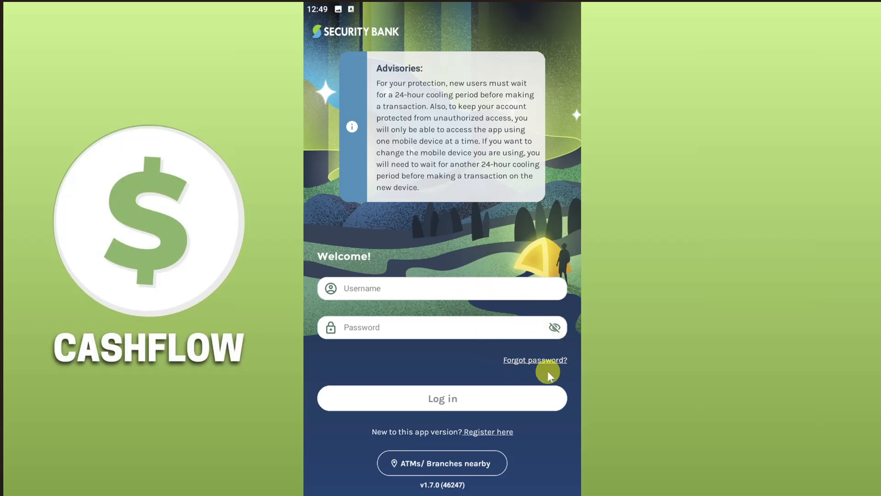
{"action": "mouse_move", "coordinate": [507, 377]}
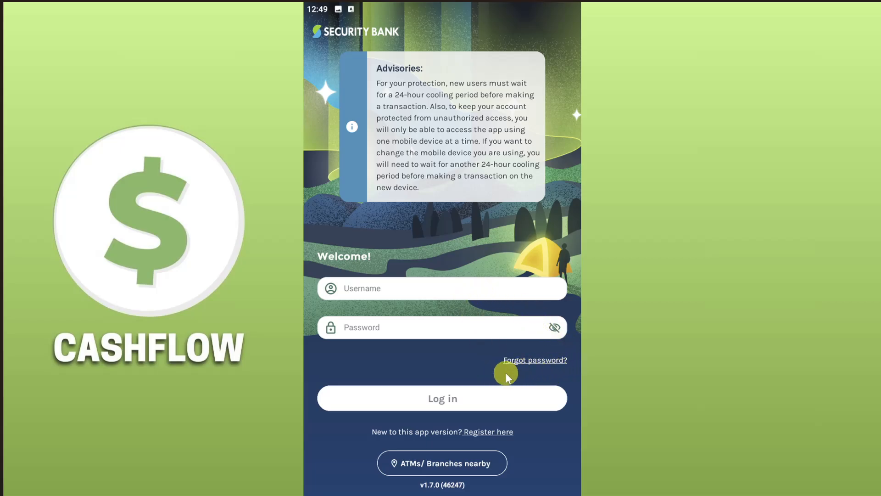
Start password recovery, bringing up the 'Reset password using' sheet.
{"action": "left_click", "coordinate": [534, 360]}
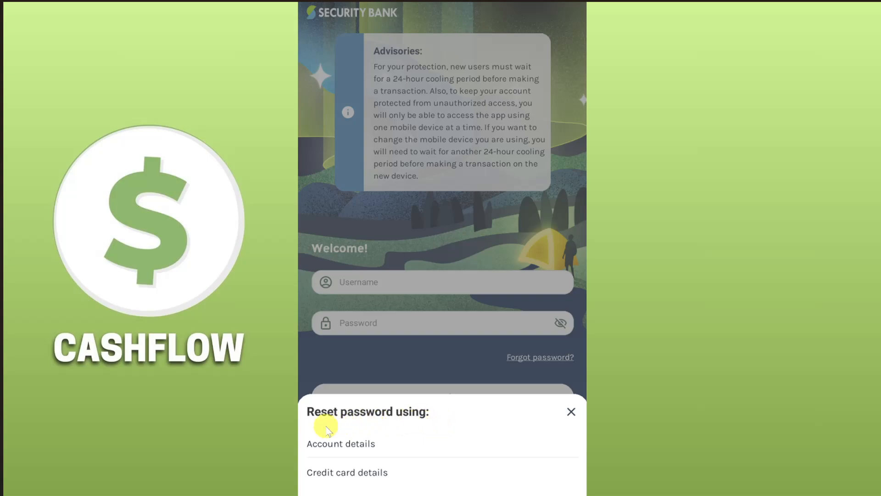
{"action": "mouse_move", "coordinate": [301, 430]}
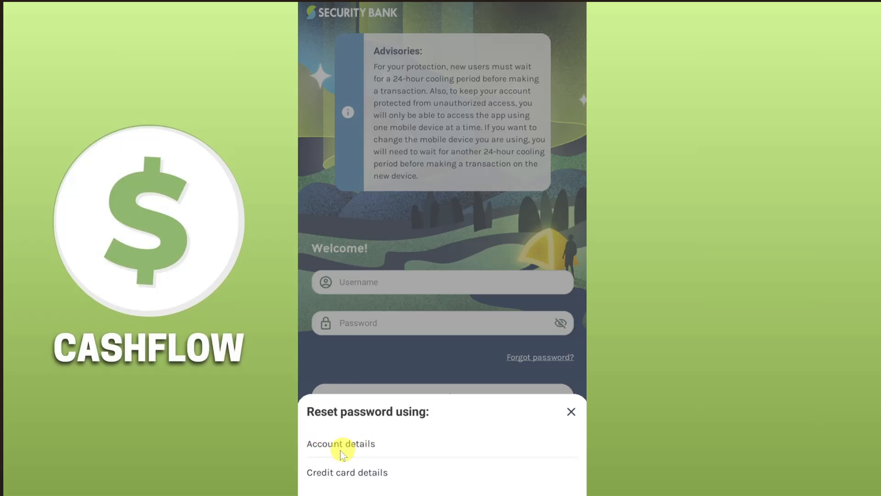
Choose 'Account details' to reach the Forgot Password account-information form.
{"action": "left_click", "coordinate": [340, 443]}
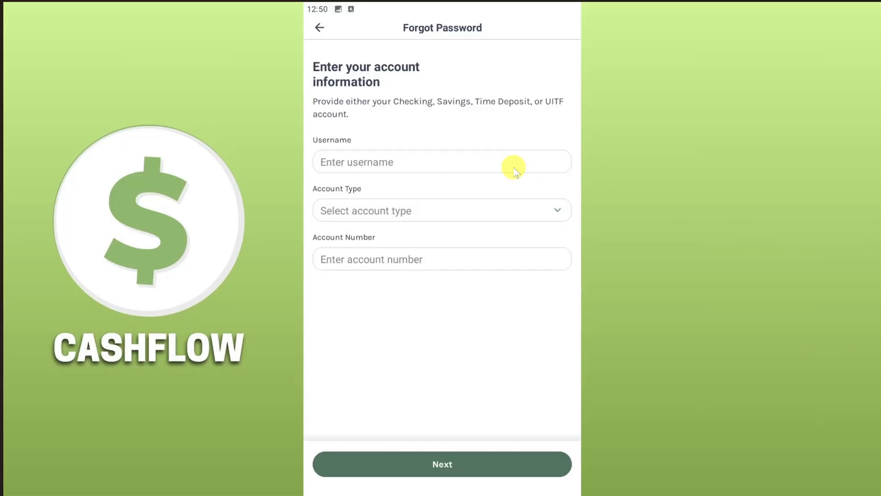
{"action": "mouse_move", "coordinate": [462, 184]}
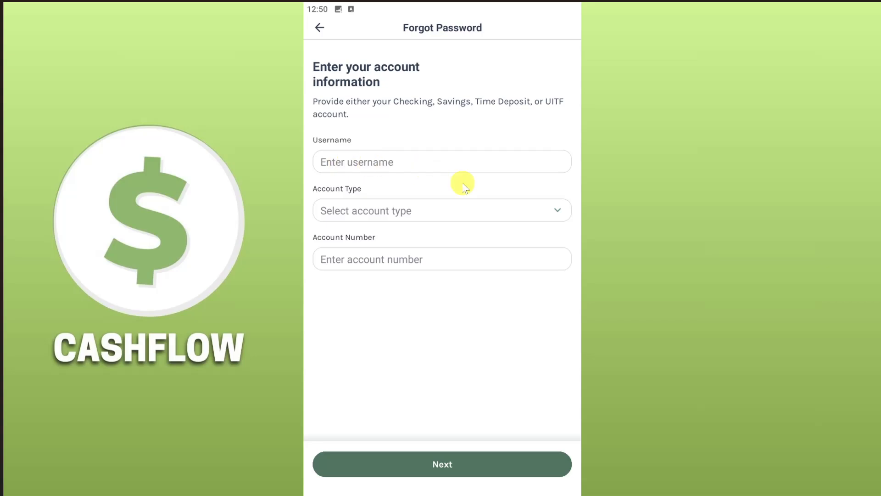
{"action": "mouse_move", "coordinate": [346, 256]}
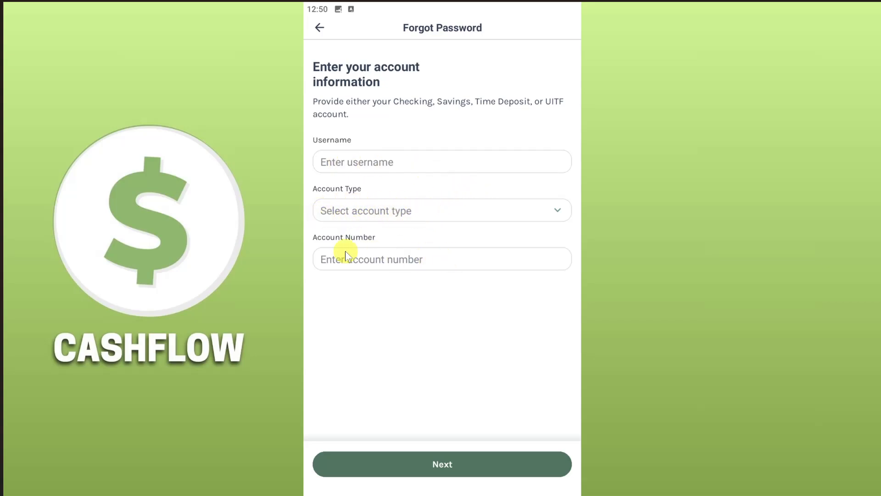
{"action": "mouse_move", "coordinate": [360, 273]}
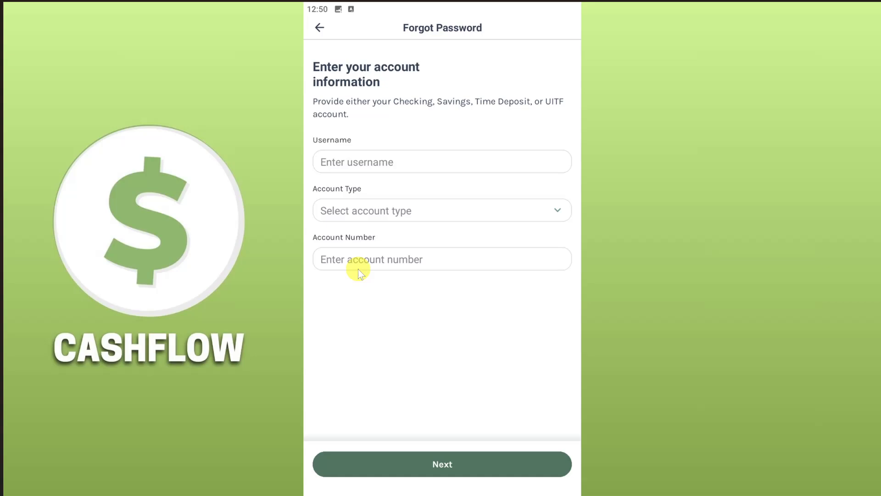
{"action": "mouse_move", "coordinate": [534, 355]}
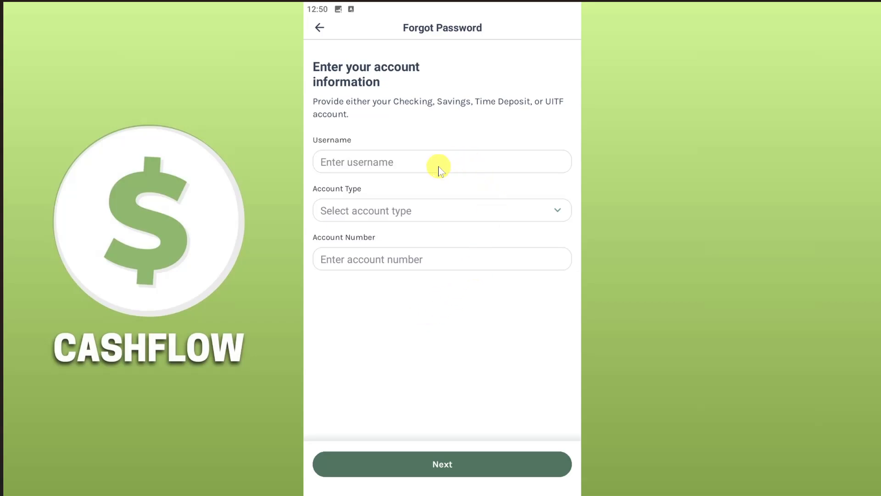
{"action": "mouse_move", "coordinate": [474, 257]}
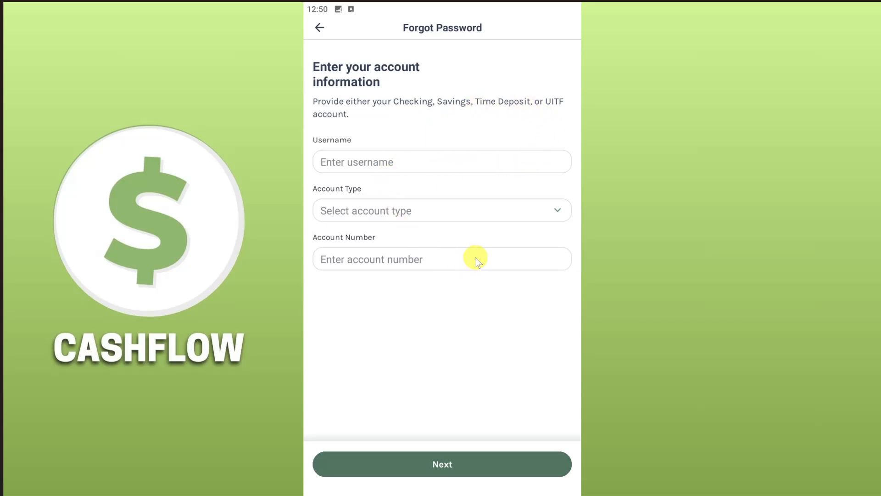
{"action": "mouse_move", "coordinate": [460, 277]}
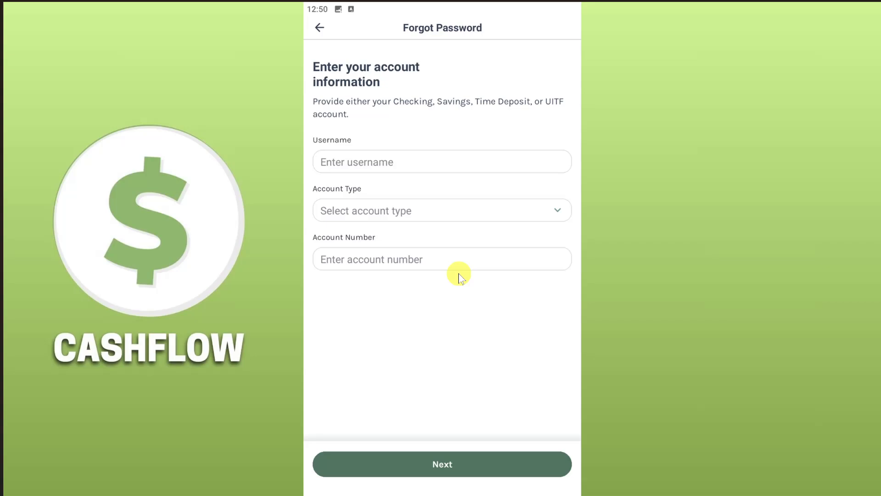
{"action": "mouse_move", "coordinate": [413, 331]}
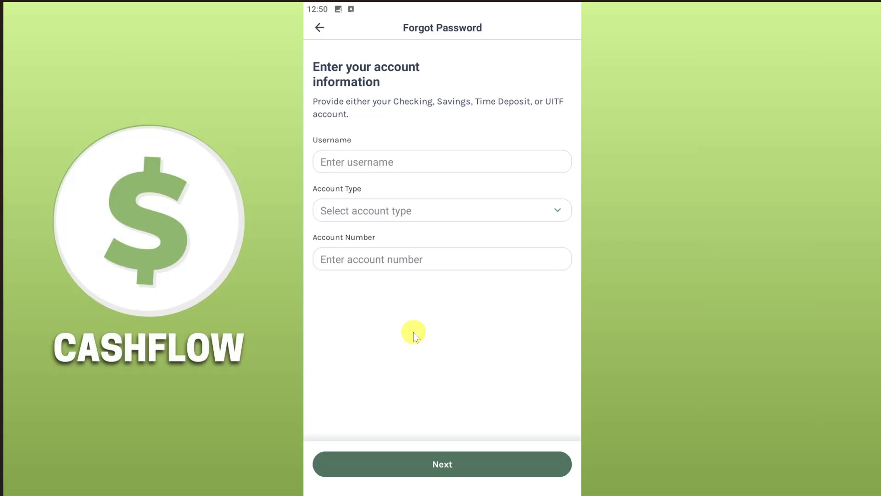
{"action": "mouse_move", "coordinate": [548, 114]}
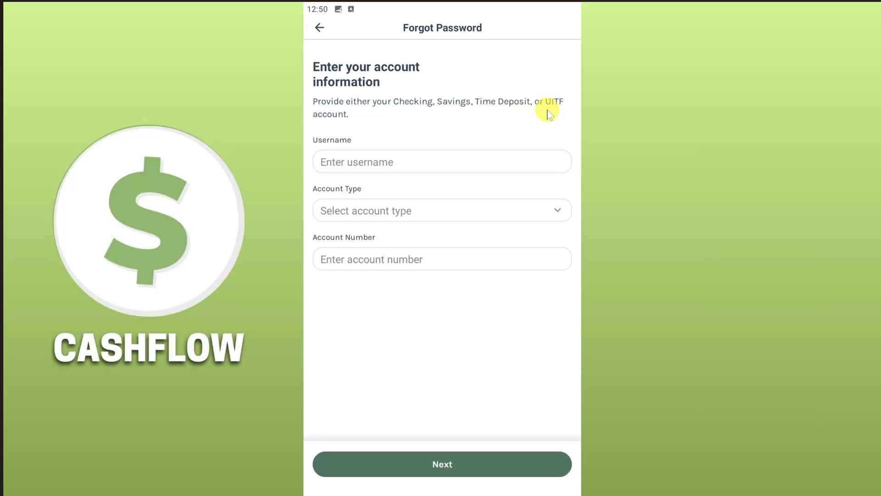